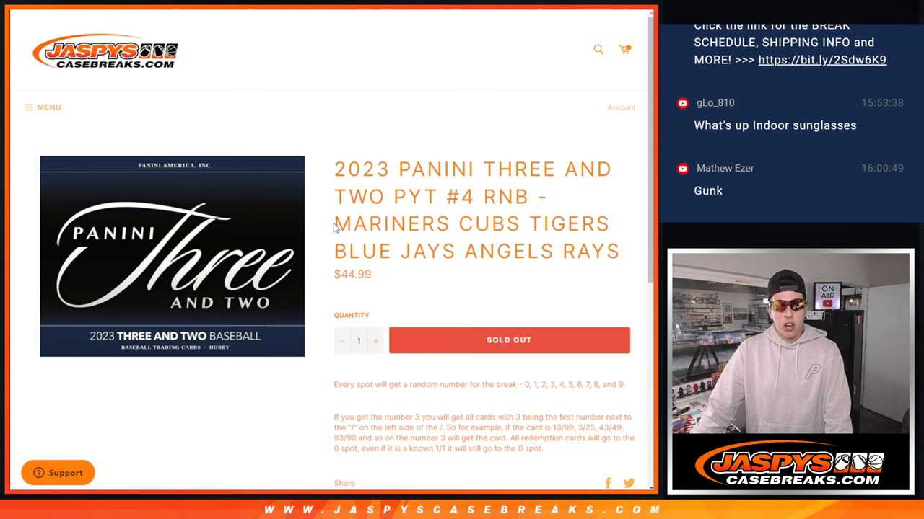
Step: Bring up the List Randomizer holding the ten buyer names from the break title
left_click_drag(333, 223, 570, 223)
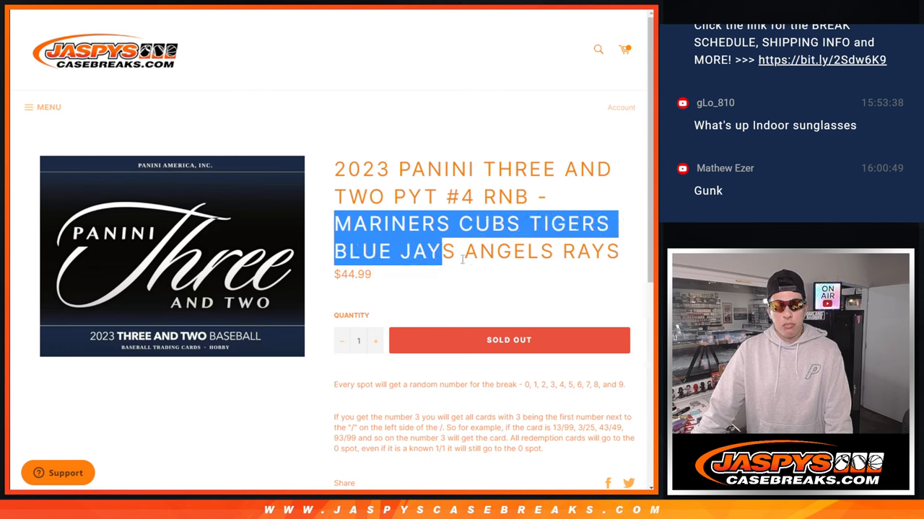
left_click(575, 283)
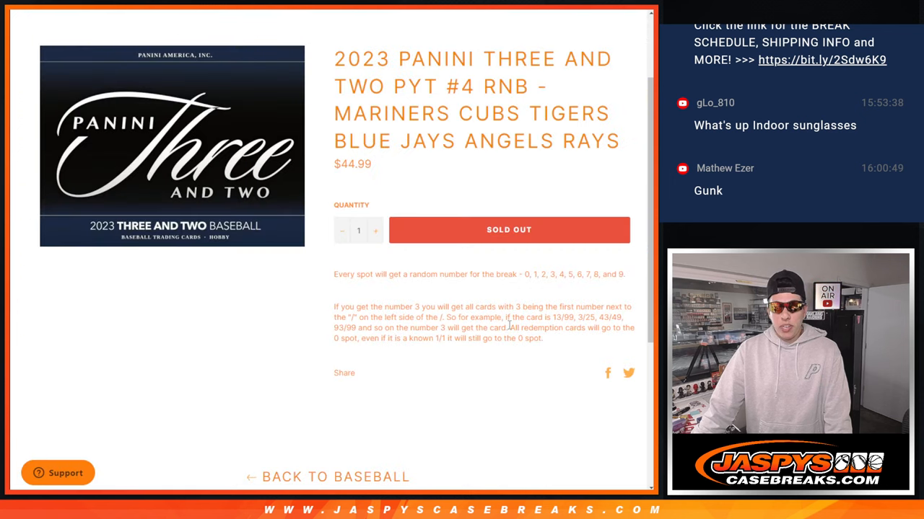
left_click_drag(508, 327, 542, 338)
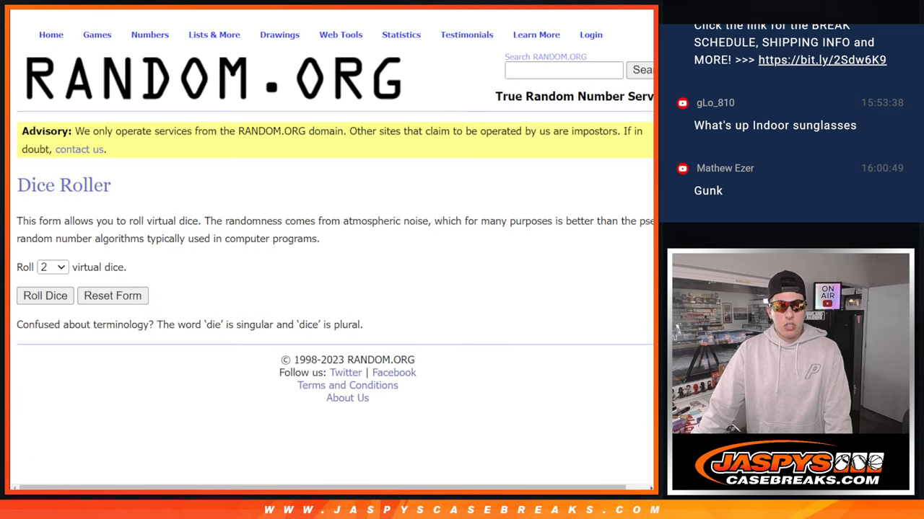
left_click(44, 296)
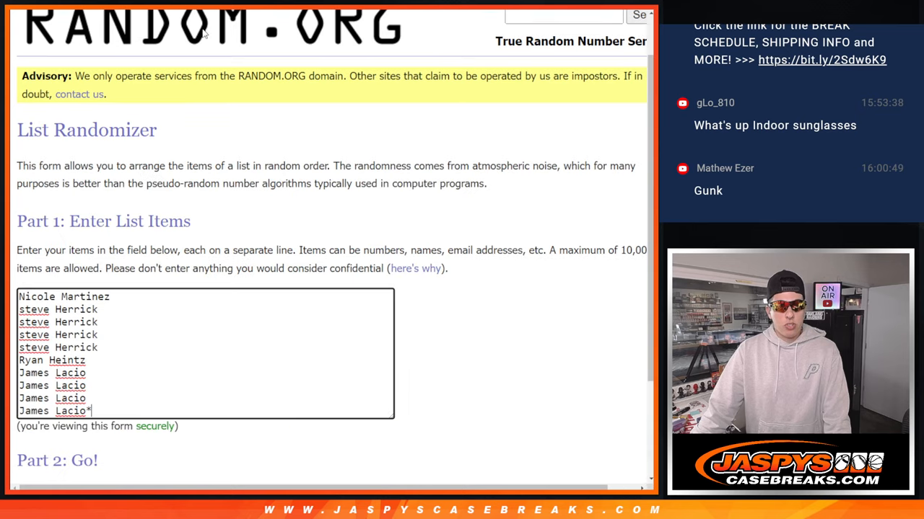
Step: Randomize the buyer names, rerun with Again! to nine randomizations, and select the final list
scroll("down", 3)
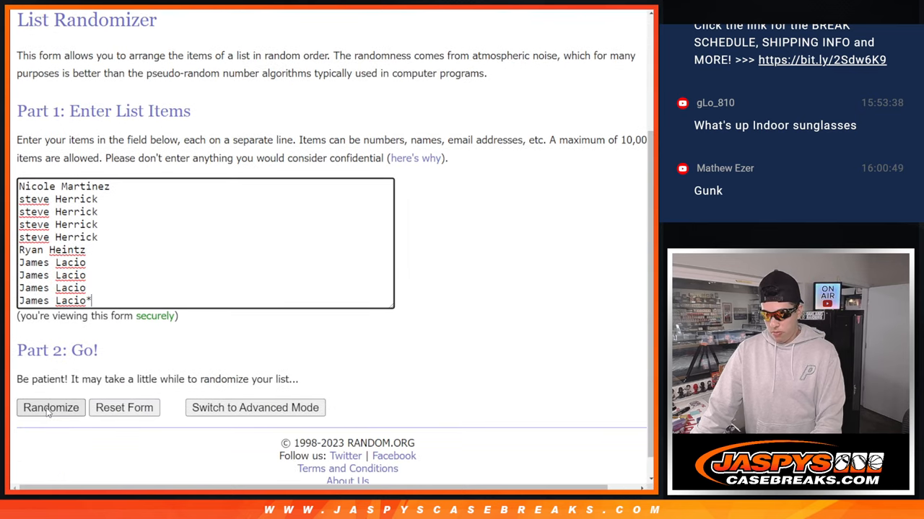
left_click(51, 407)
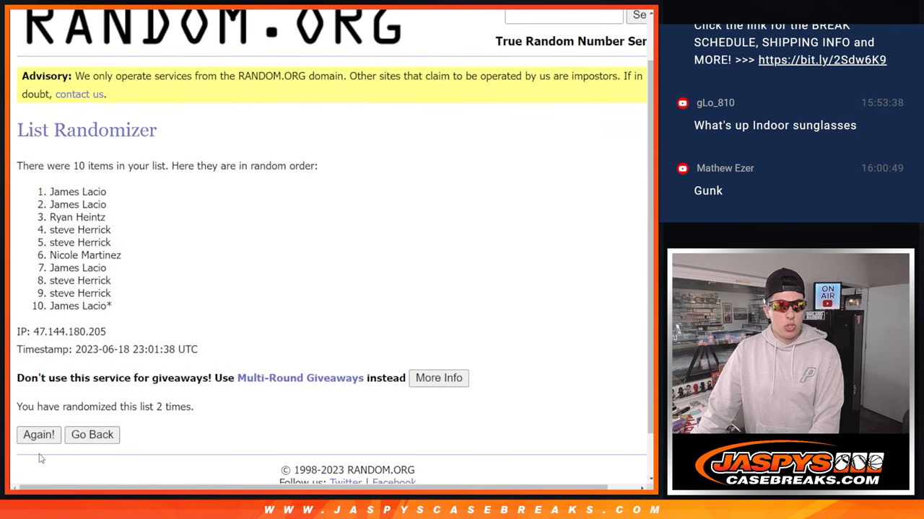
left_click(38, 435)
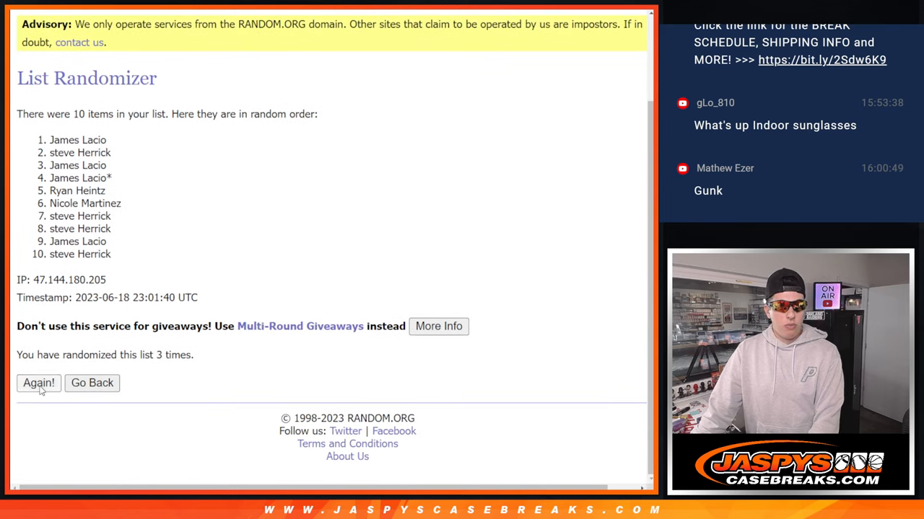
left_click(37, 384)
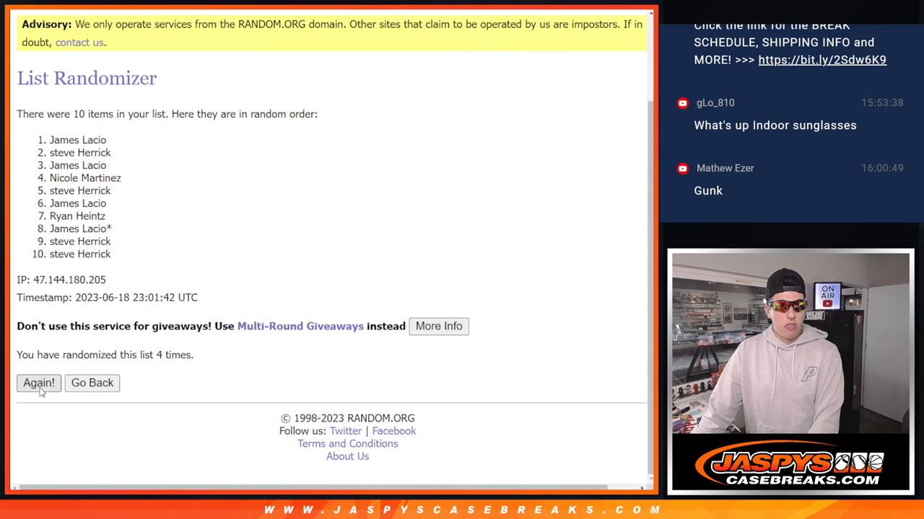
left_click(37, 384)
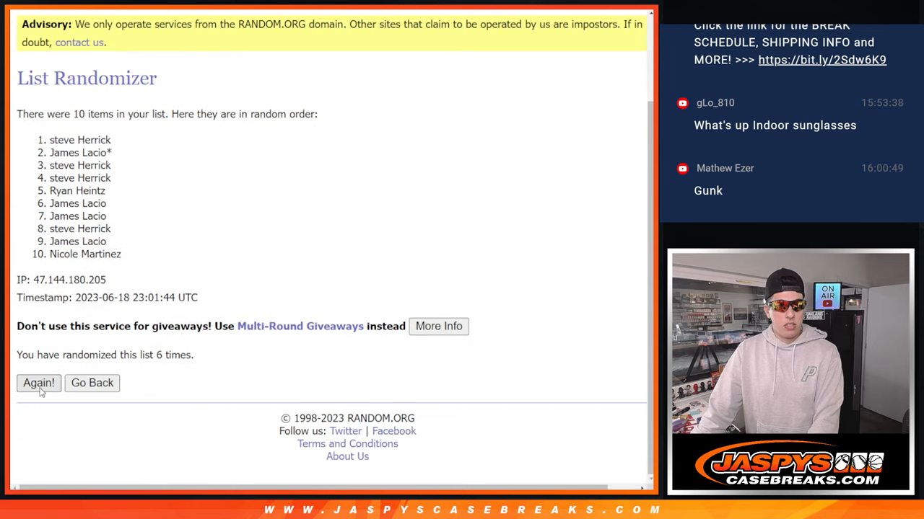
left_click(38, 384)
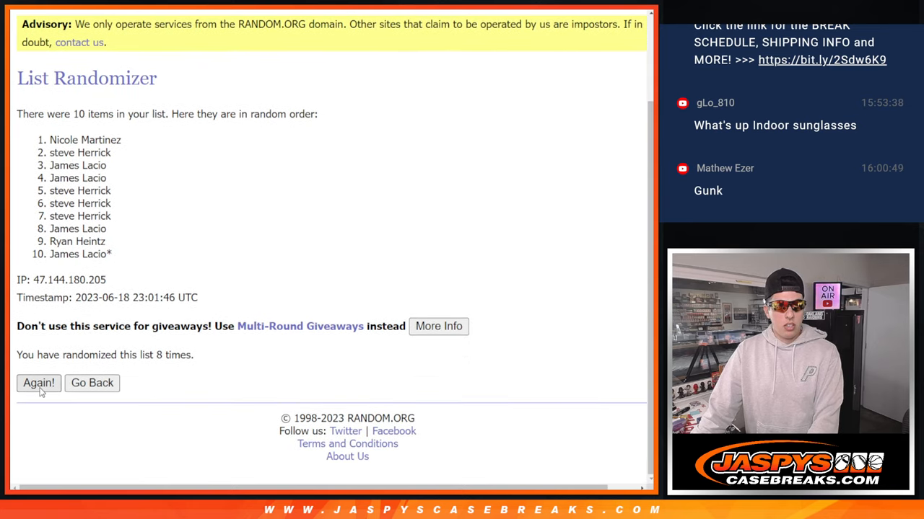
left_click(37, 384)
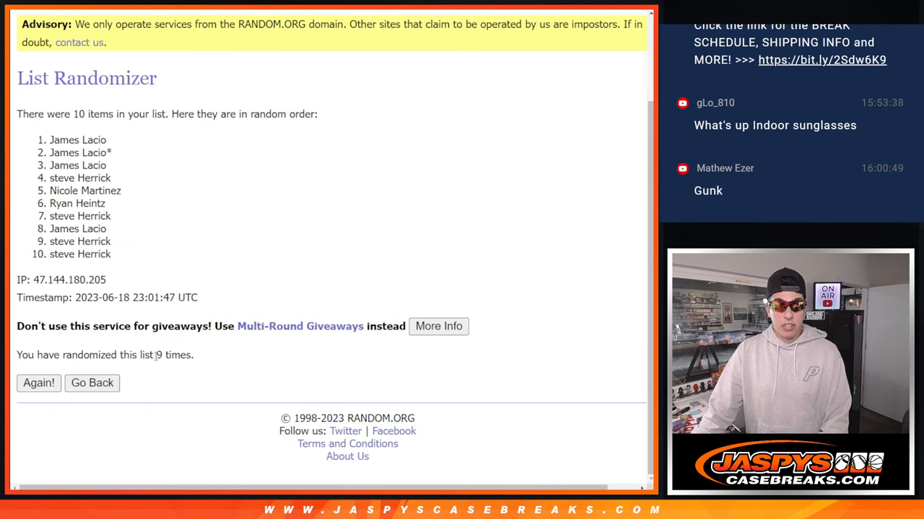
left_click_drag(49, 140, 90, 153)
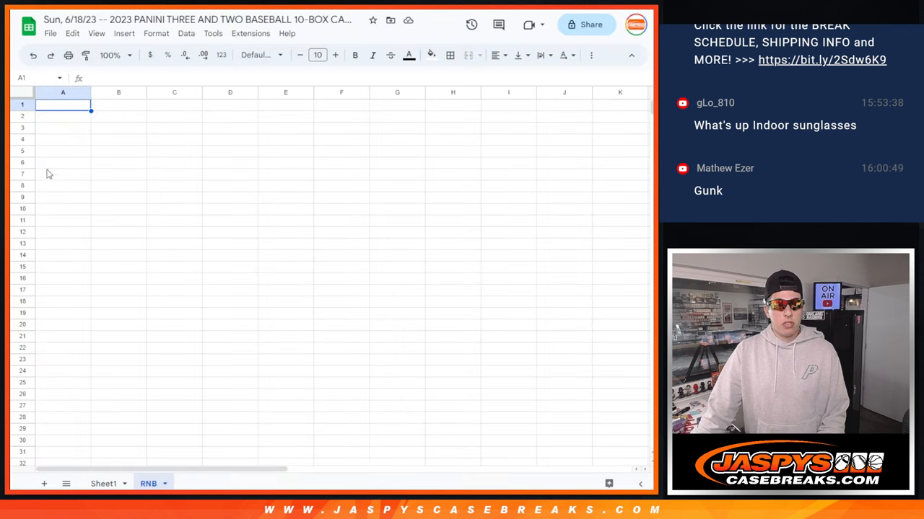
mouse_move(69, 115)
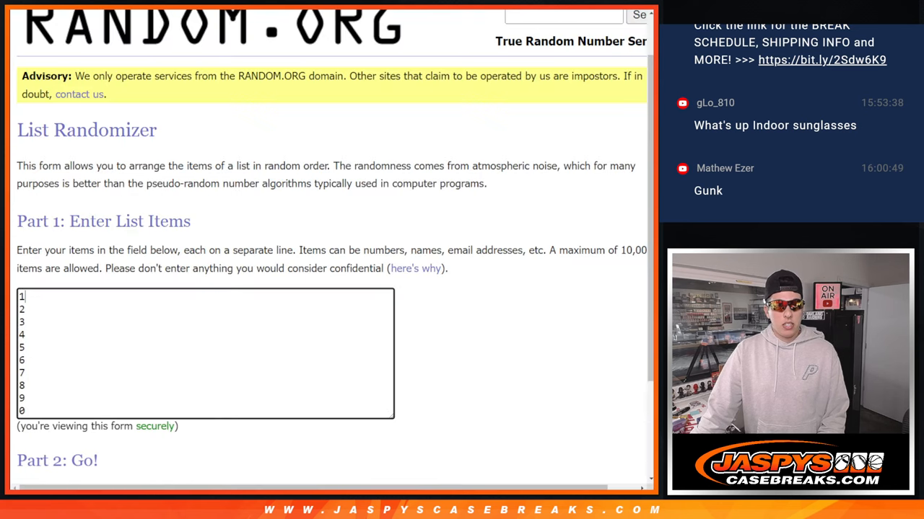
Step: Randomize the numbers 1–9 and 0, rerun to nine randomizations, and select the shuffled results
scroll("down", 3)
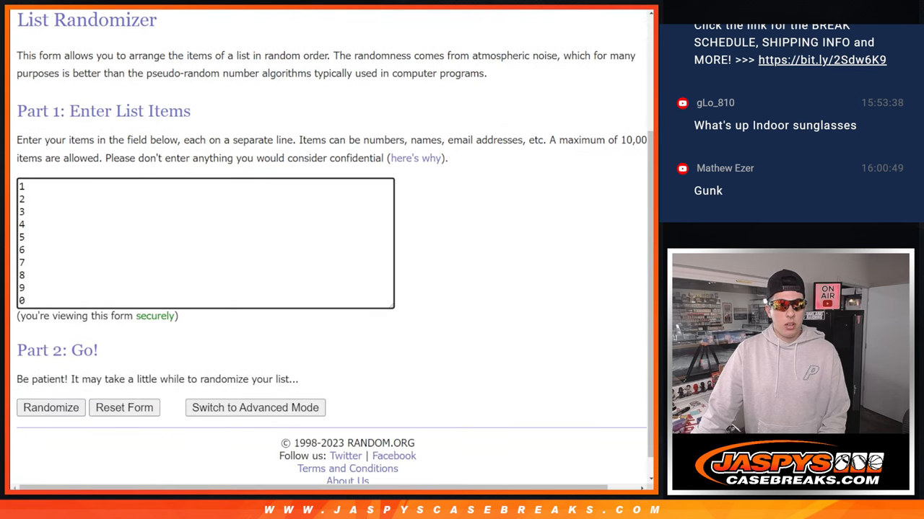
scroll("down", 3)
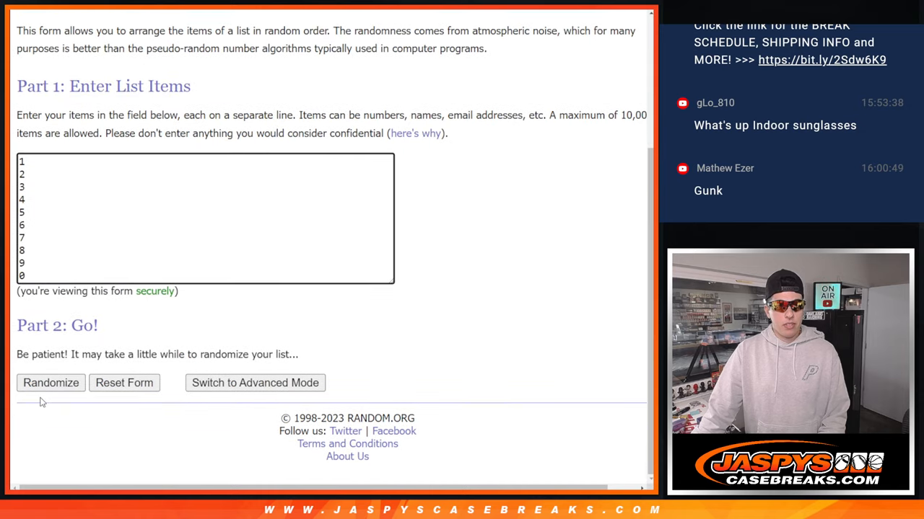
left_click(51, 383)
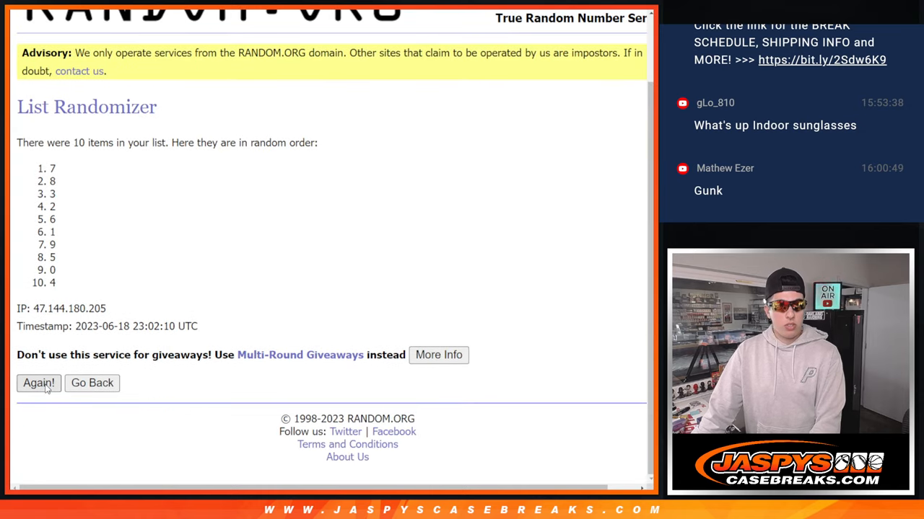
left_click(37, 383)
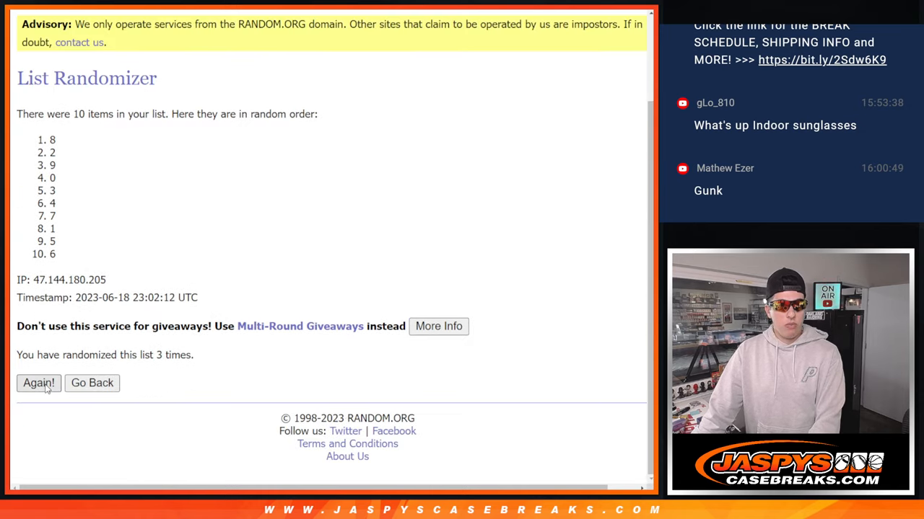
left_click(37, 383)
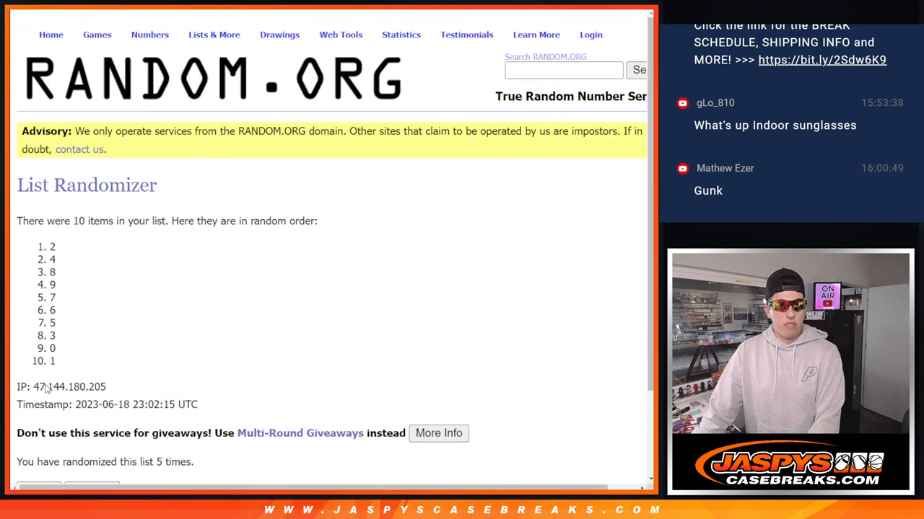
left_click(38, 486)
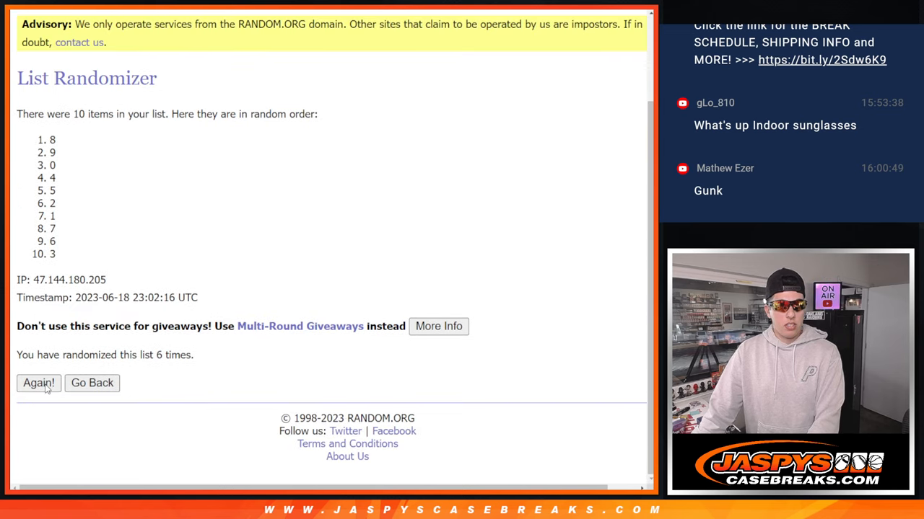
left_click(38, 384)
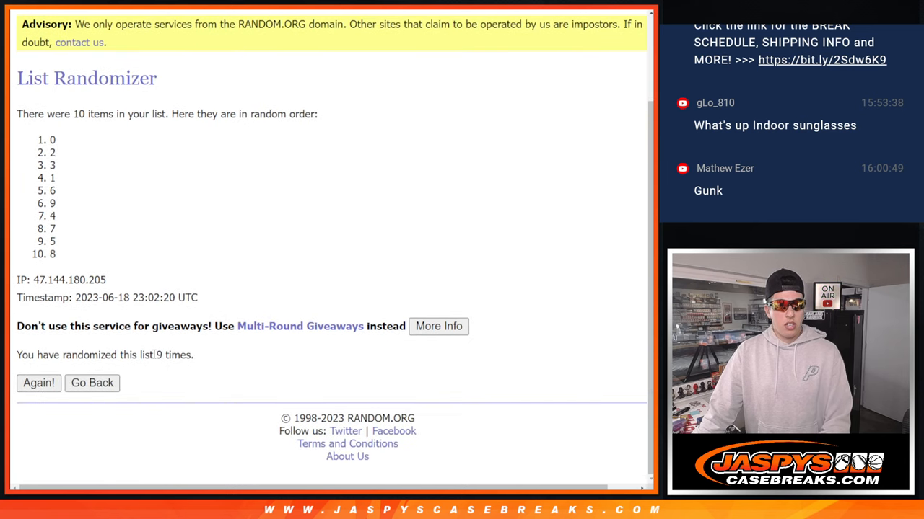
left_click_drag(52, 138, 52, 243)
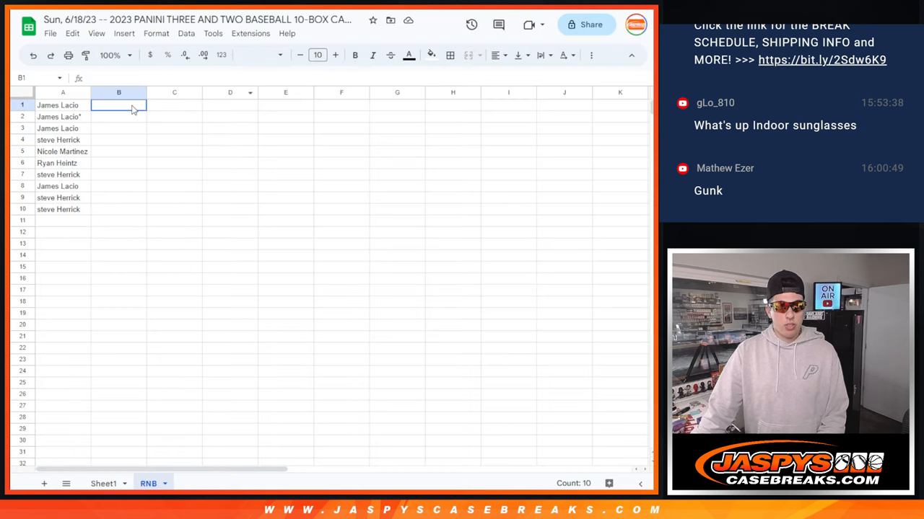
Step: Zoom the RNB sheet to 150% showing names paired with numbers in B1:B10, then deselect
left_click(110, 54)
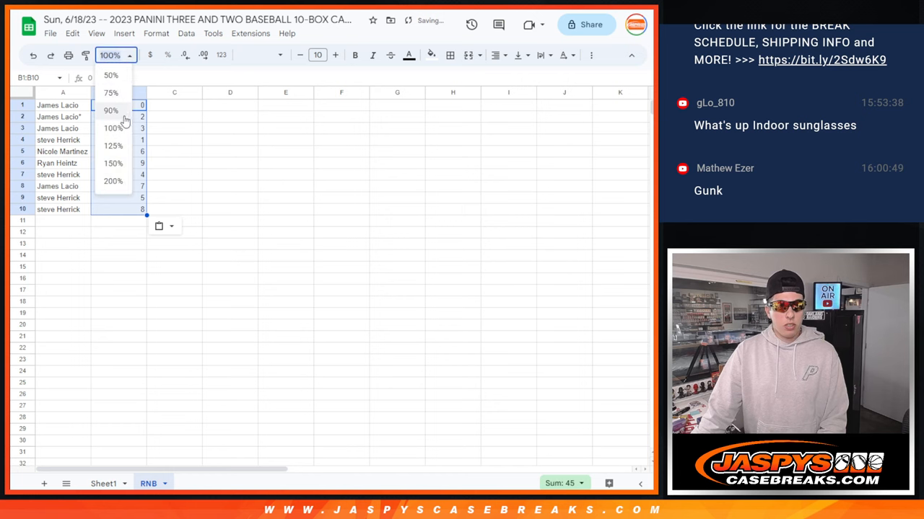
left_click(113, 163)
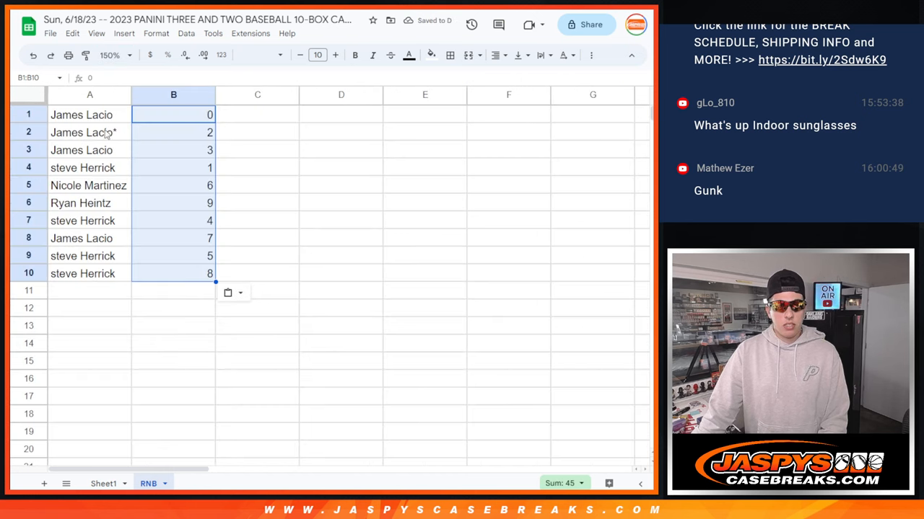
left_click(89, 114)
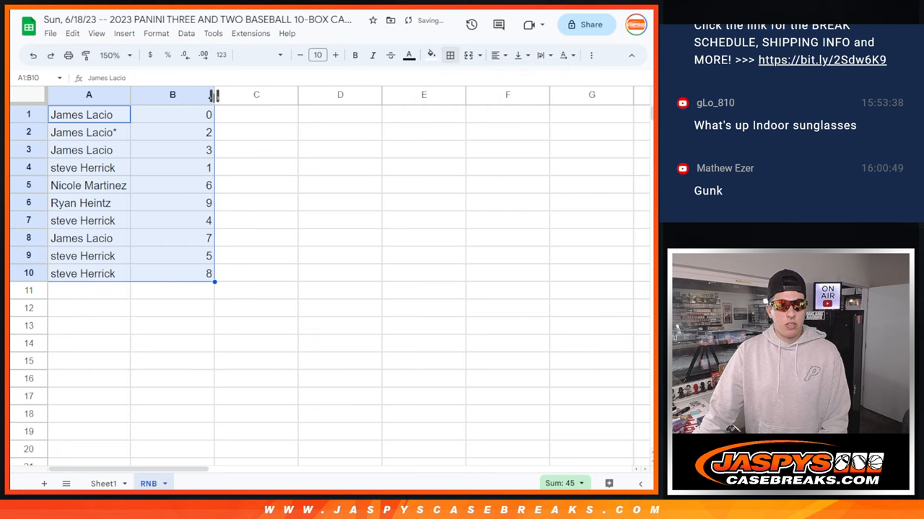
left_click(256, 115)
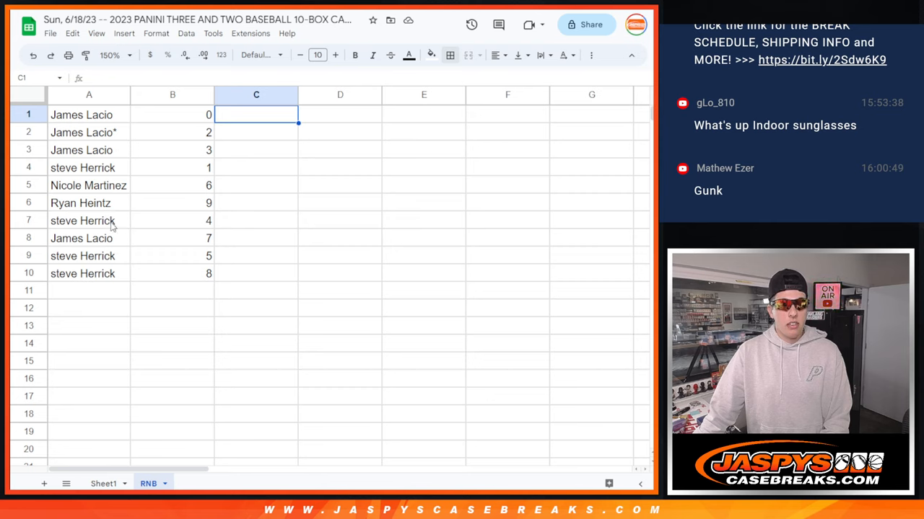
mouse_move(176, 276)
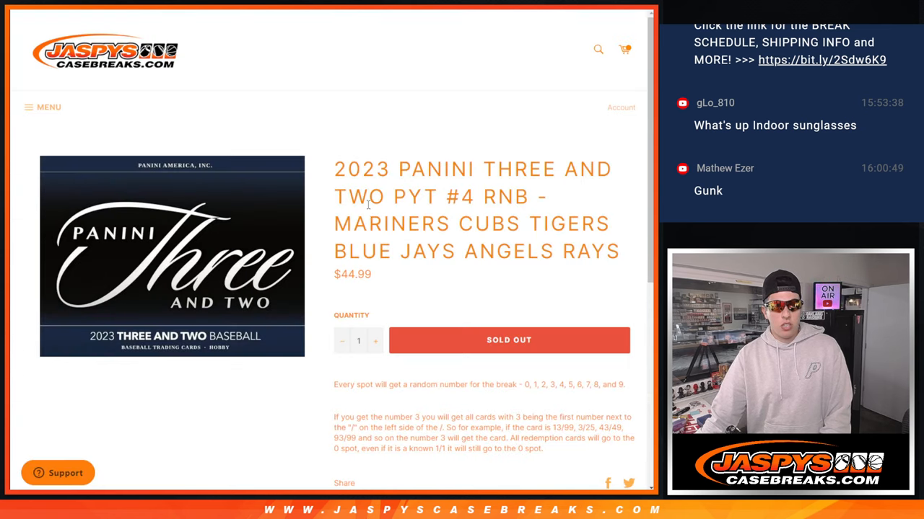
left_click_drag(334, 223, 514, 251)
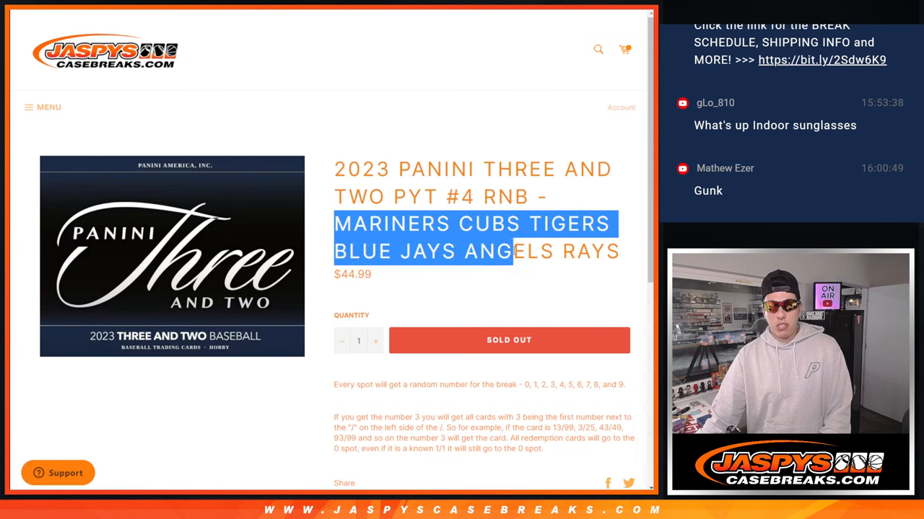
scroll("down", 3)
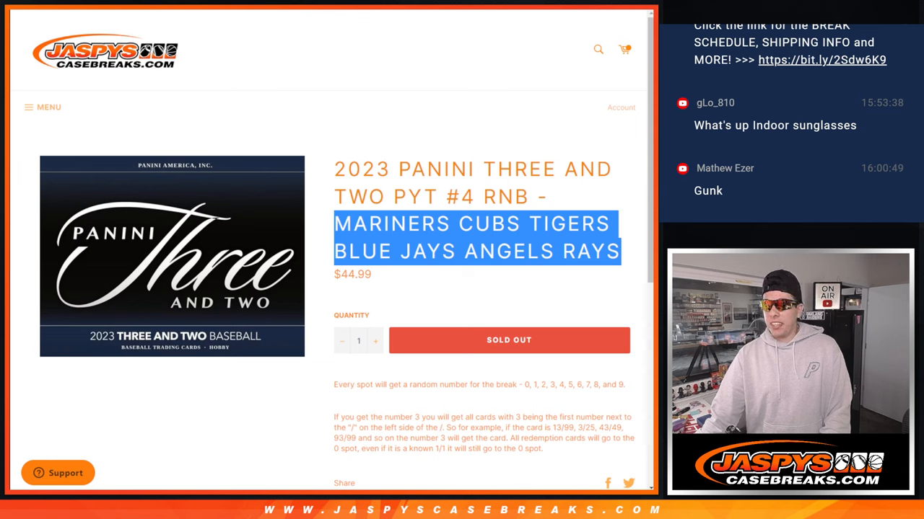
mouse_move(243, 46)
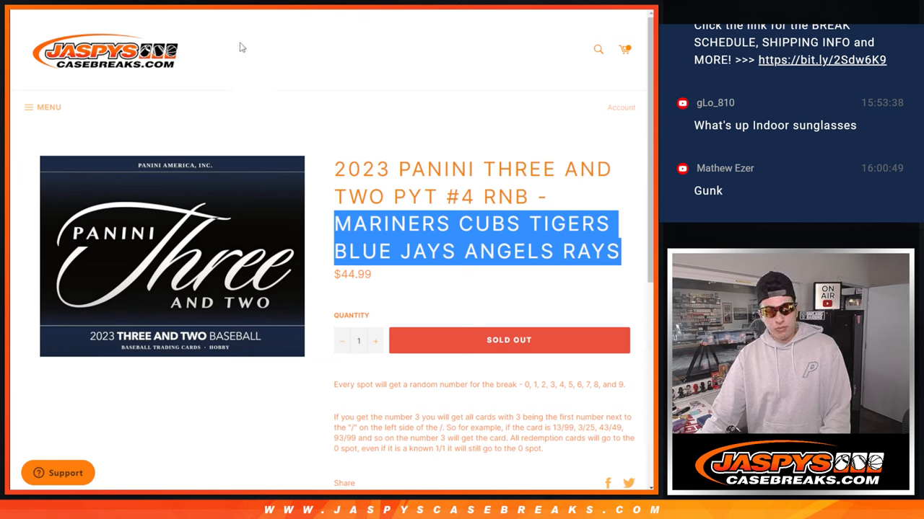